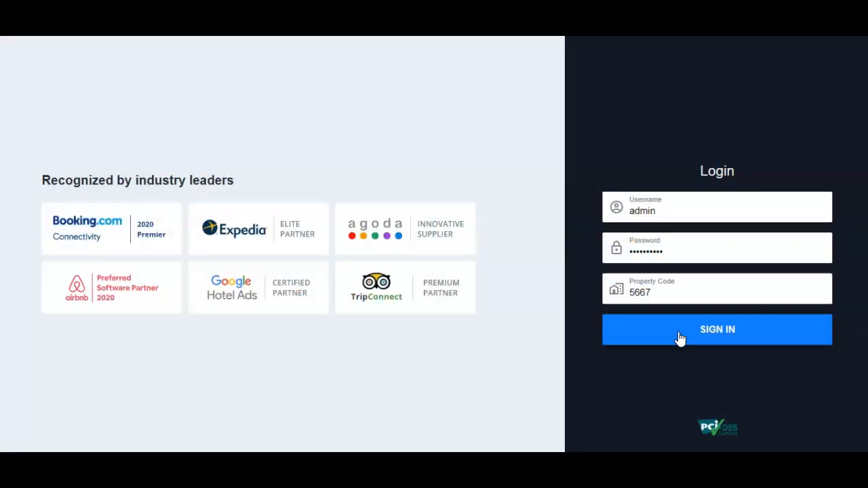
- Sign in to the Hotel Sea Rock property with the filled-in credentials
{"action": "left_click", "coordinate": [717, 330]}
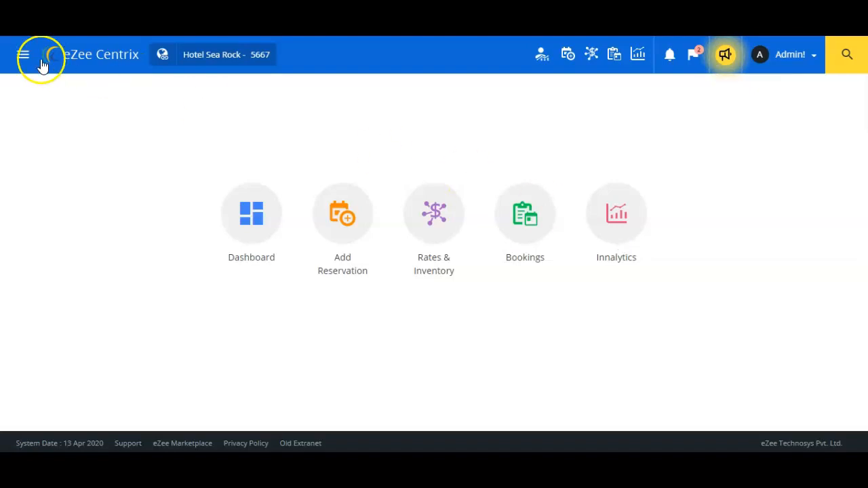
- Go to Packages from the hamburger menu and scroll the Quick Create Packages panel
{"action": "left_click", "coordinate": [28, 55]}
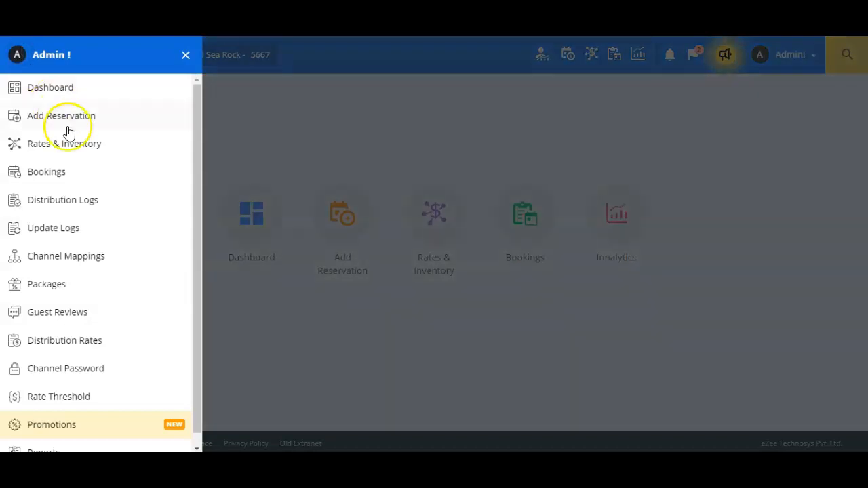
{"action": "left_click", "coordinate": [46, 284]}
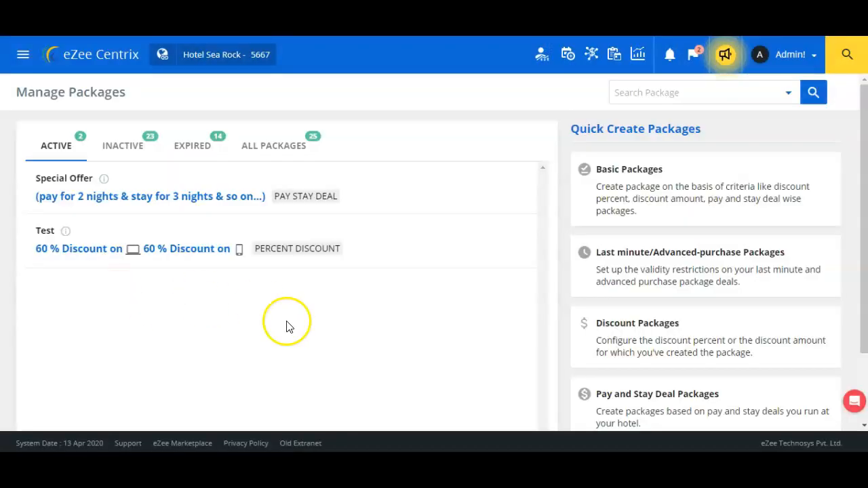
{"action": "mouse_move", "coordinate": [492, 282]}
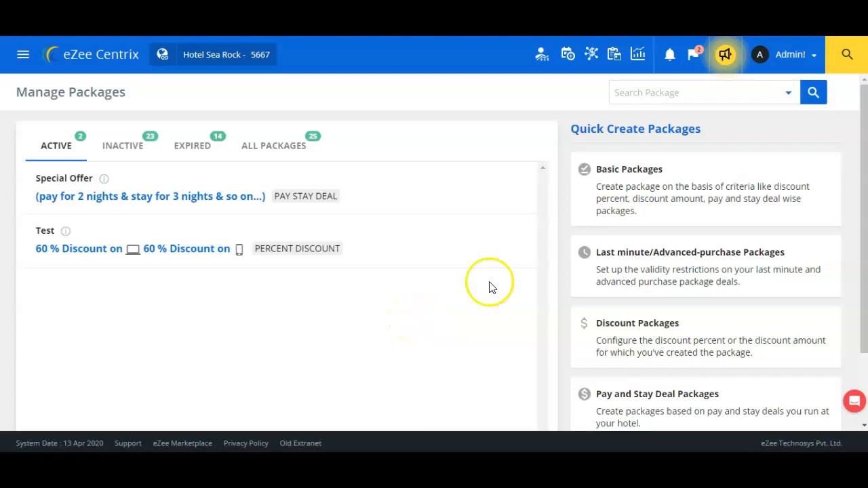
{"action": "mouse_move", "coordinate": [637, 222]}
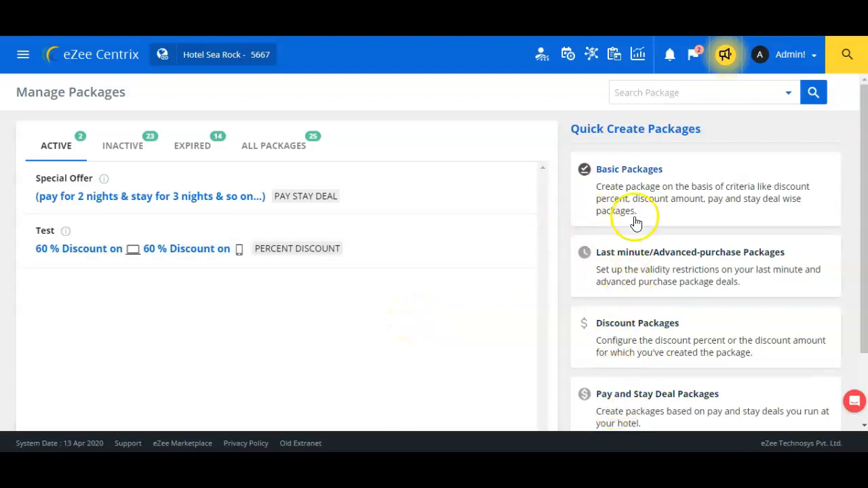
{"action": "scroll", "scroll_direction": "down", "scroll_amount": 3}
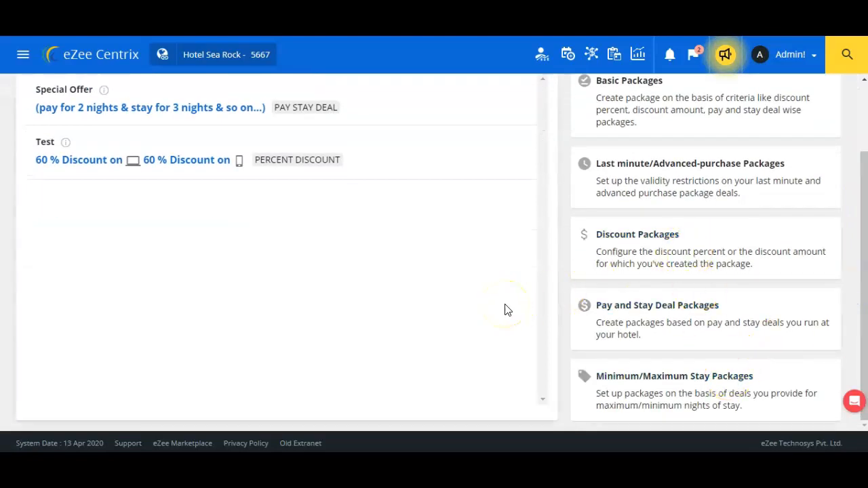
{"action": "mouse_move", "coordinate": [615, 384]}
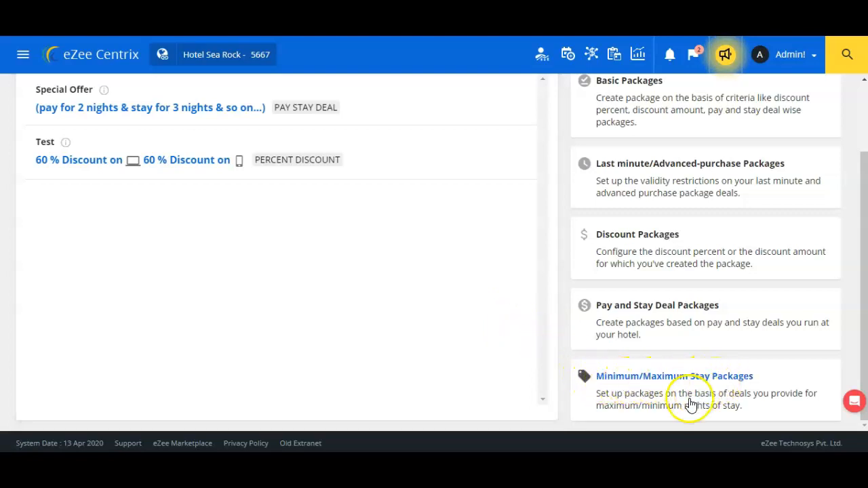
- Start a Minimum/Maximum Stay package and name it 'Special Offer'
{"action": "left_click", "coordinate": [674, 376]}
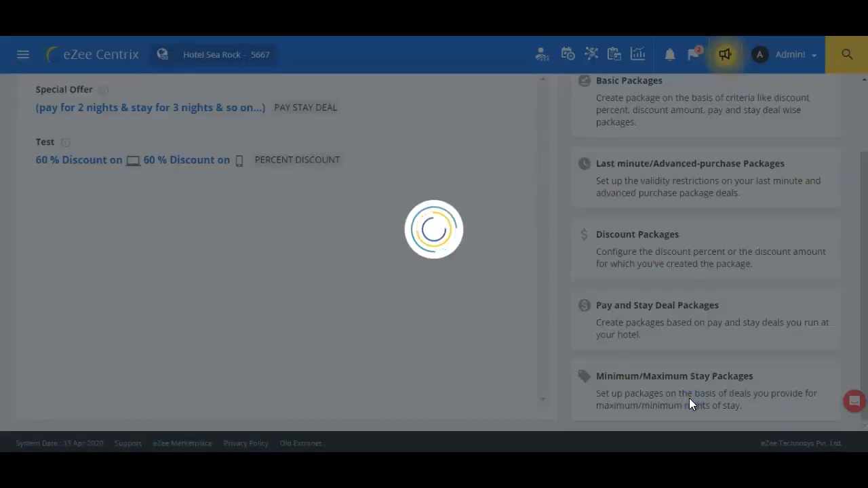
{"action": "left_click", "coordinate": [675, 375]}
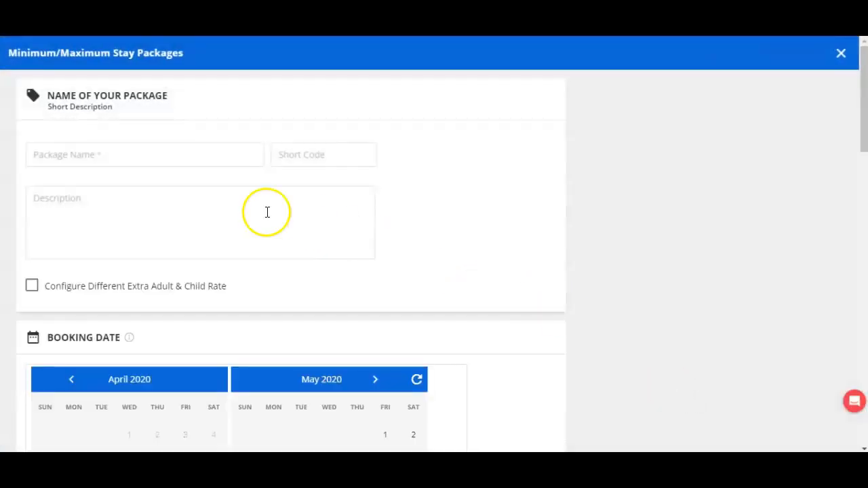
{"action": "mouse_move", "coordinate": [299, 232]}
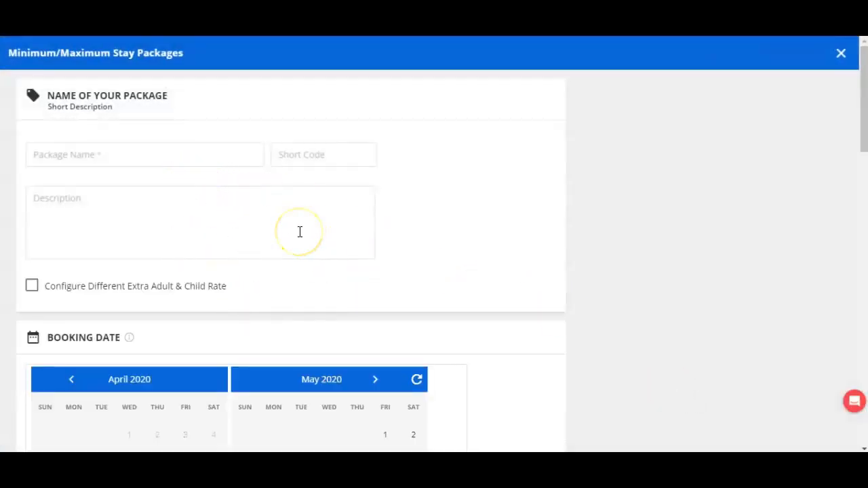
{"action": "mouse_move", "coordinate": [225, 170]}
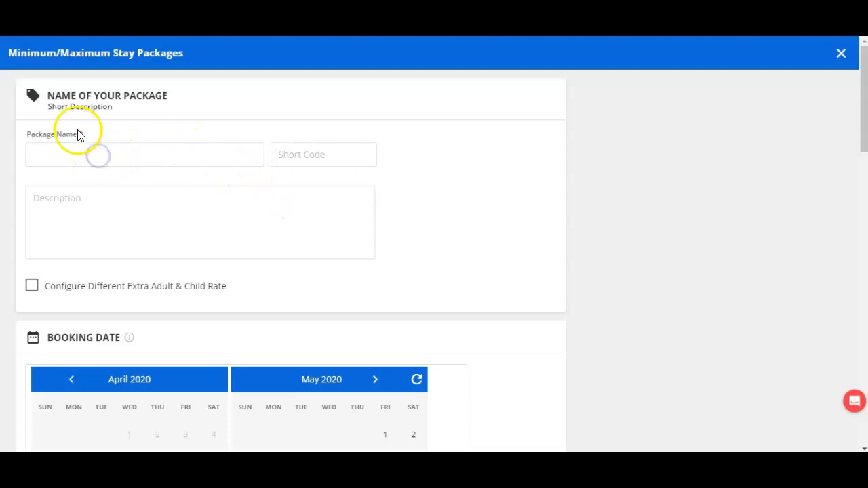
{"action": "left_click", "coordinate": [131, 154]}
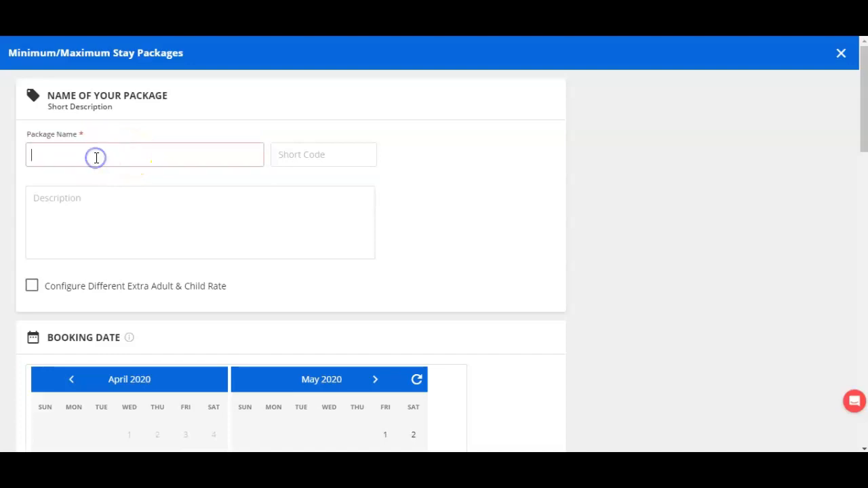
{"action": "type", "text": "Specal"}
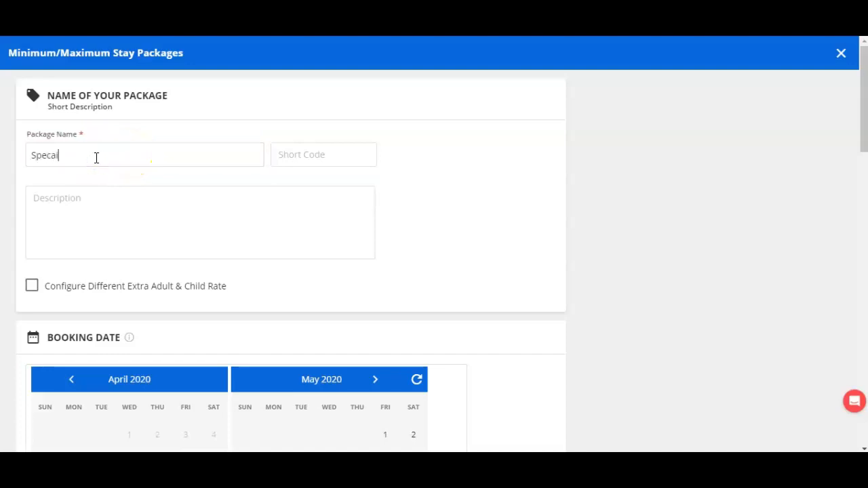
{"action": "type", "text": "Special Offer"}
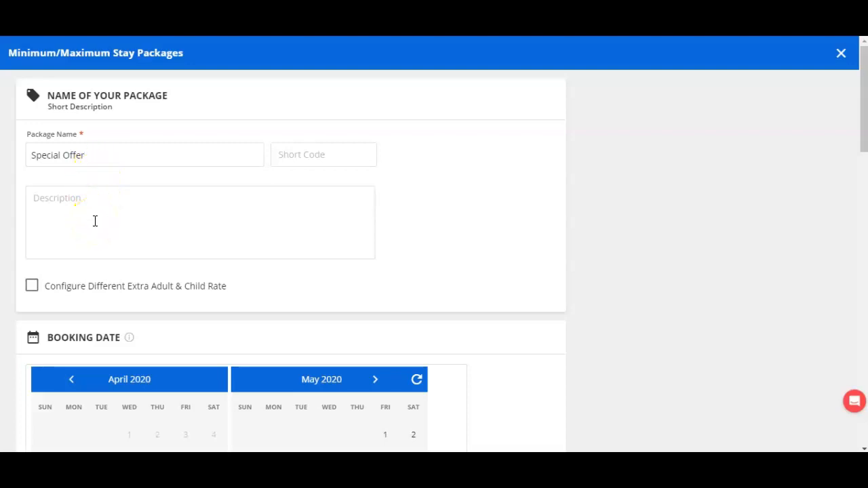
- Begin the package description with 'Flat 20% O'
{"action": "left_click", "coordinate": [95, 221]}
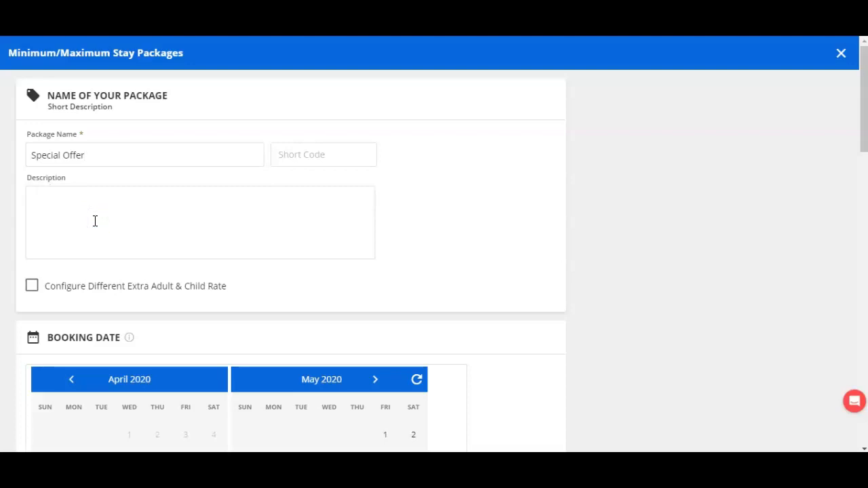
{"action": "type", "text": "Flat"}
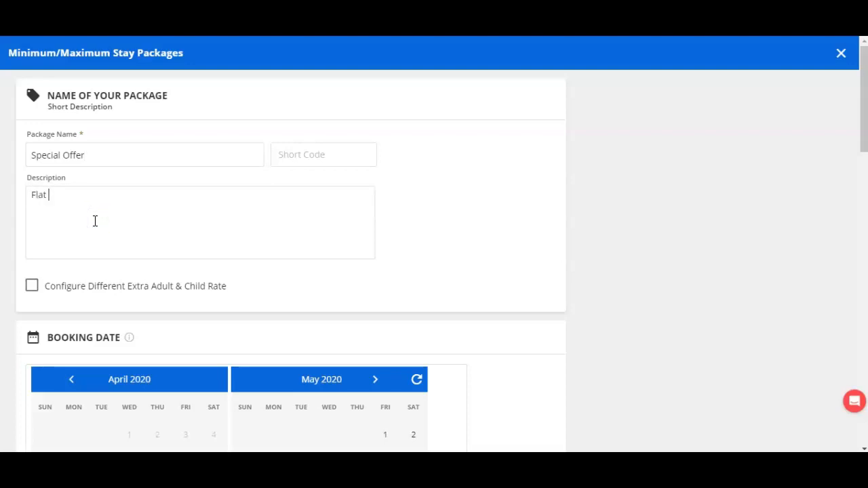
{"action": "type", "text": "20% O"}
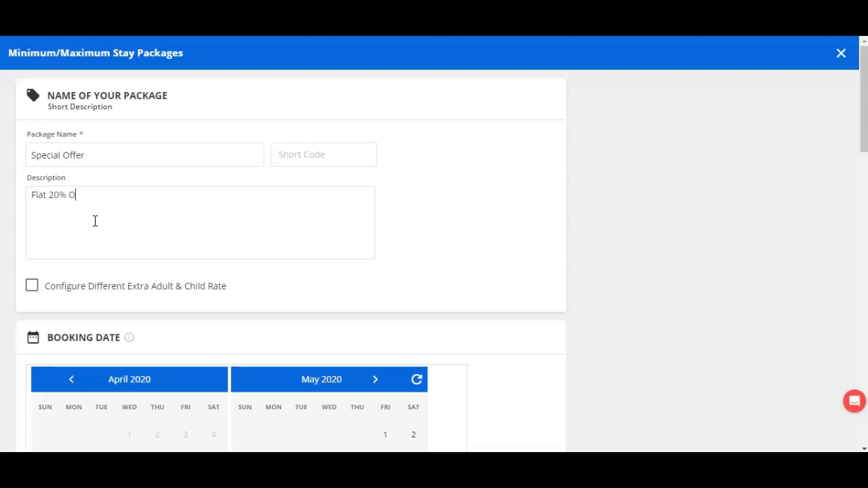
- Pick 13 April 2020 in the Booking Date calendar
{"action": "scroll", "scroll_direction": "down", "scroll_amount": 3}
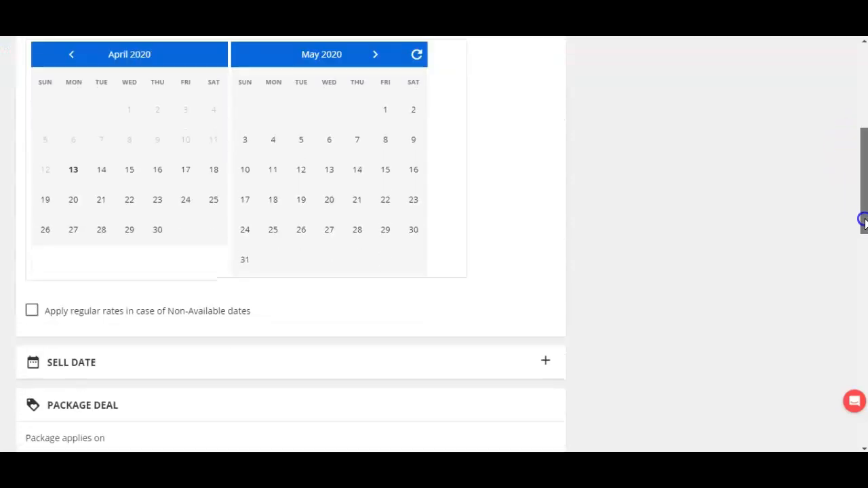
{"action": "mouse_move", "coordinate": [92, 170]}
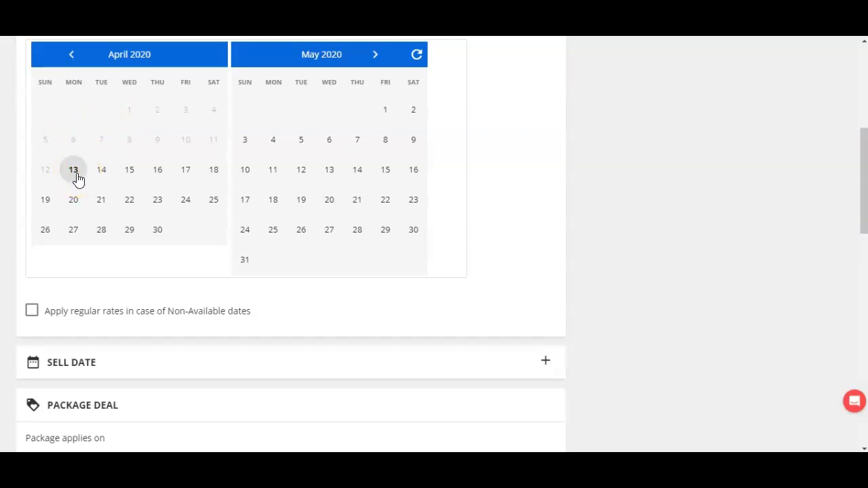
{"action": "left_click", "coordinate": [73, 169]}
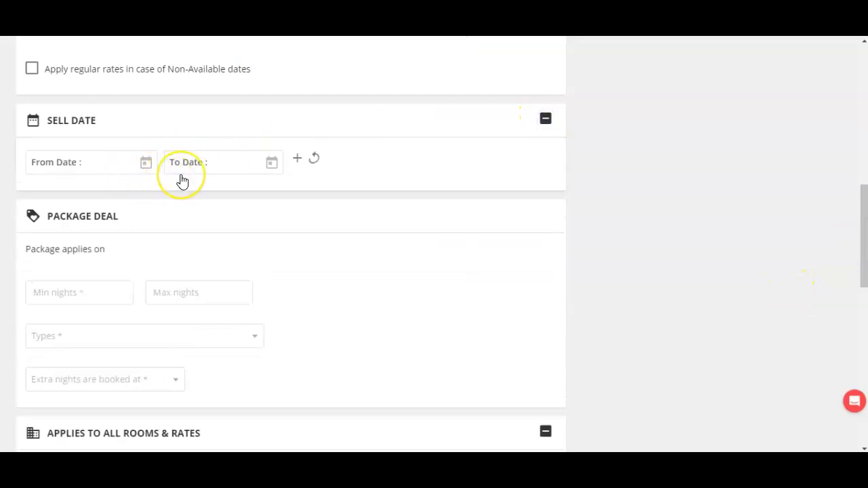
{"action": "mouse_move", "coordinate": [146, 163]}
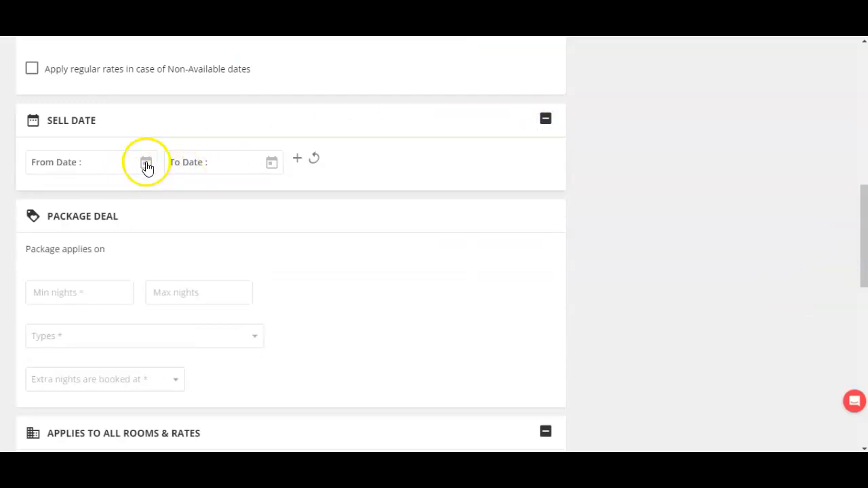
- Dismiss the To Date and From Date calendars without dates, then collapse Sell Date
{"action": "left_click", "coordinate": [146, 162]}
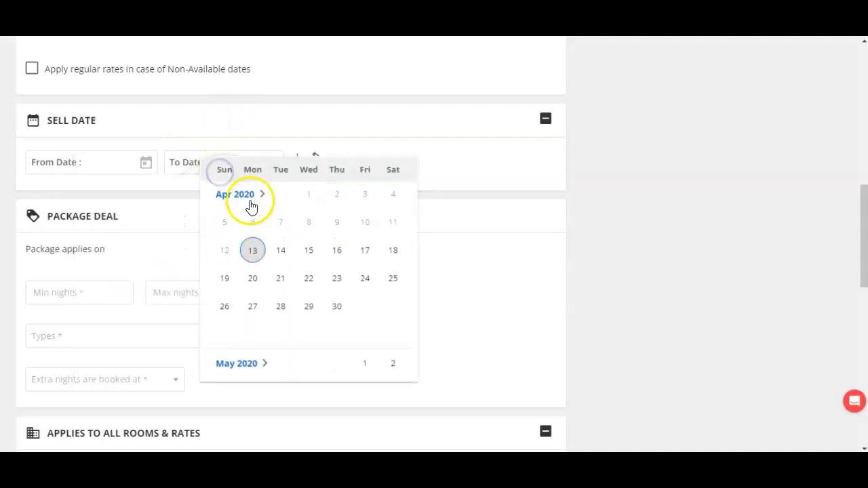
{"action": "left_click", "coordinate": [145, 163]}
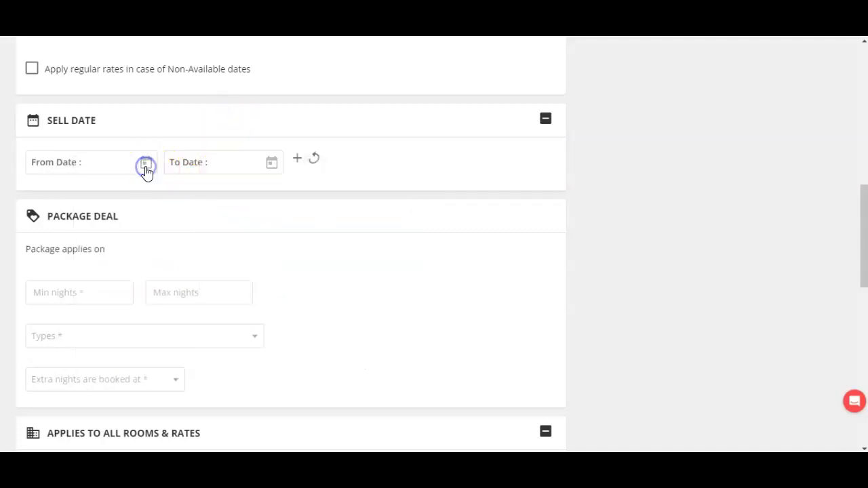
{"action": "left_click", "coordinate": [145, 166]}
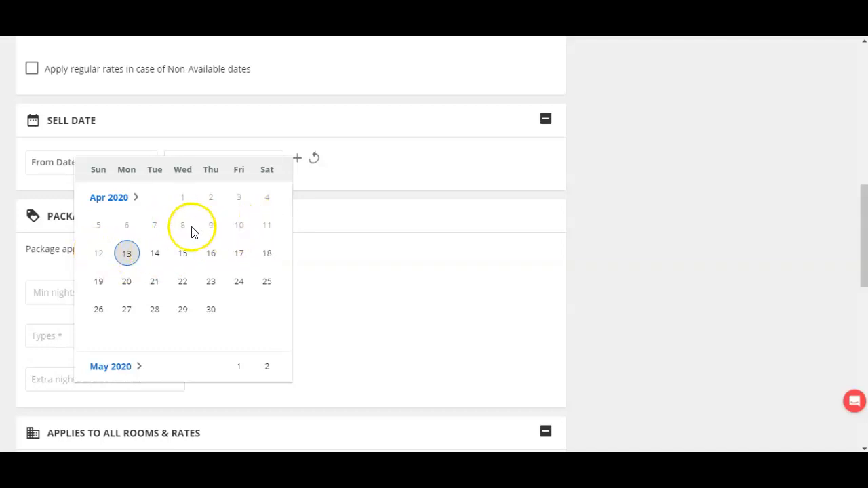
{"action": "left_click", "coordinate": [545, 120]}
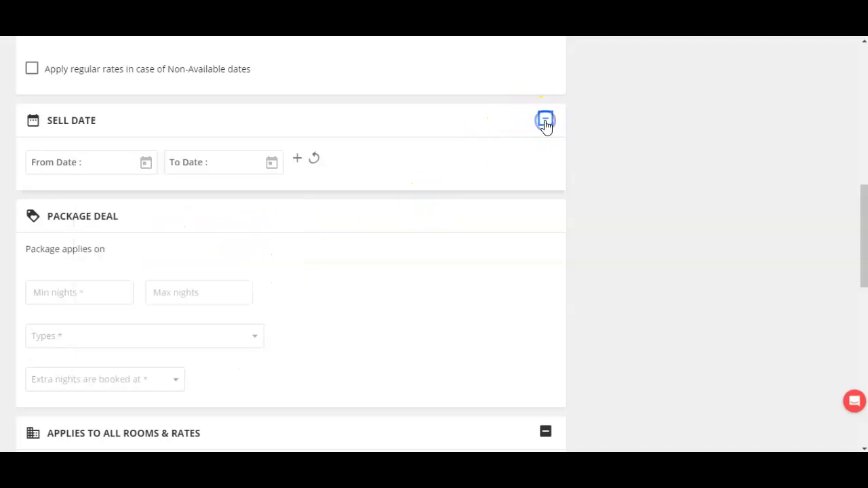
{"action": "left_click", "coordinate": [544, 121]}
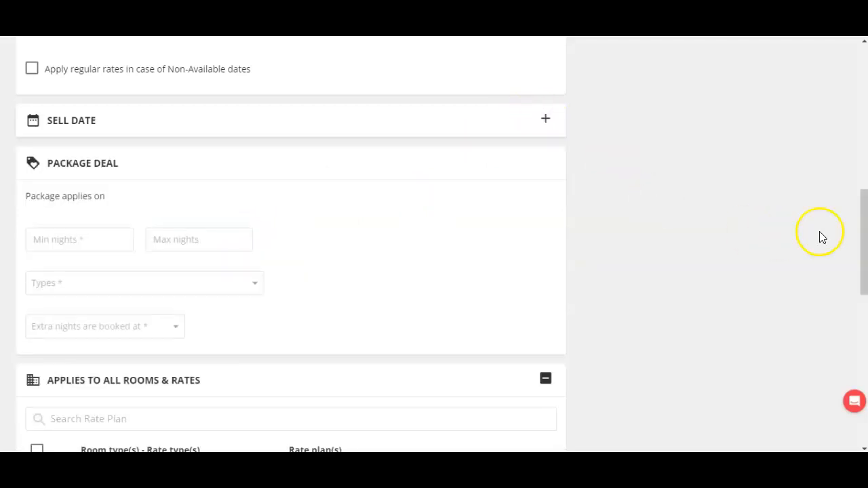
- Enter 2 as Min nights and 30 as Max nights in Package Deal
{"action": "scroll", "scroll_direction": "down", "scroll_amount": 3}
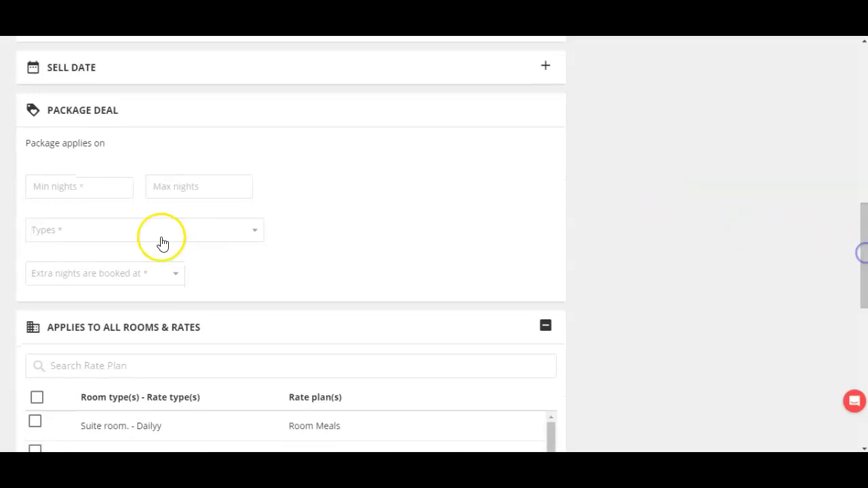
{"action": "mouse_move", "coordinate": [93, 124]}
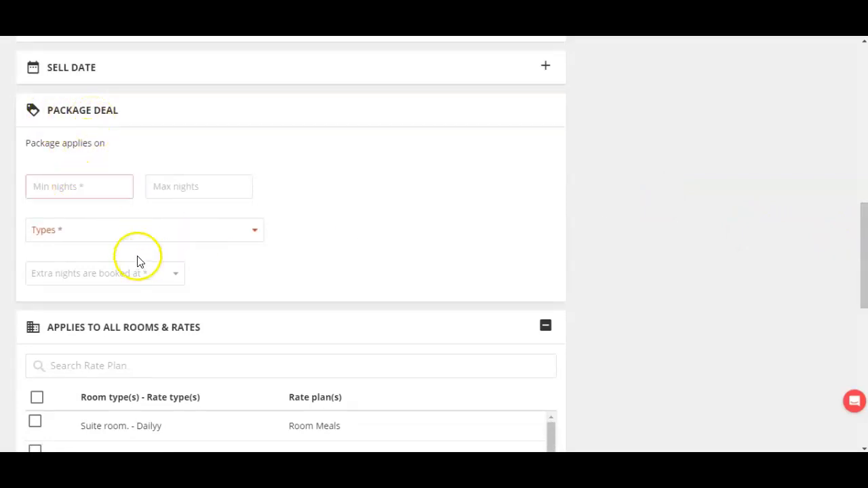
{"action": "mouse_move", "coordinate": [121, 242]}
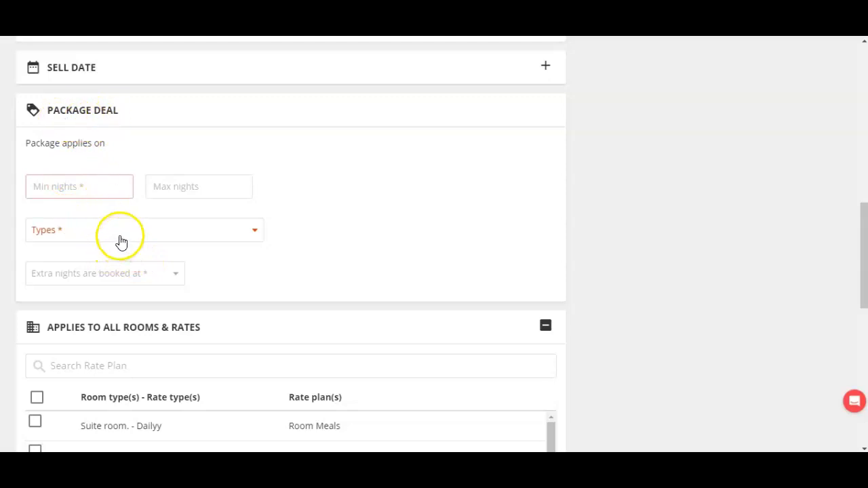
{"action": "left_click", "coordinate": [145, 230]}
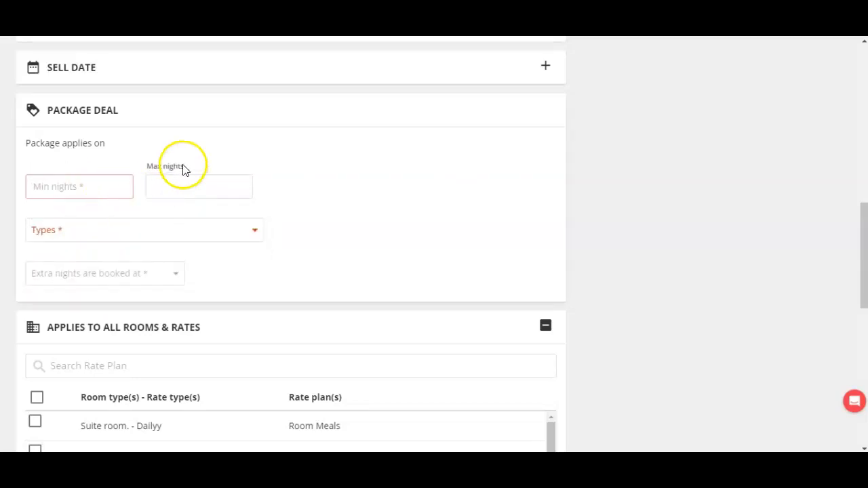
{"action": "left_click", "coordinate": [79, 186]}
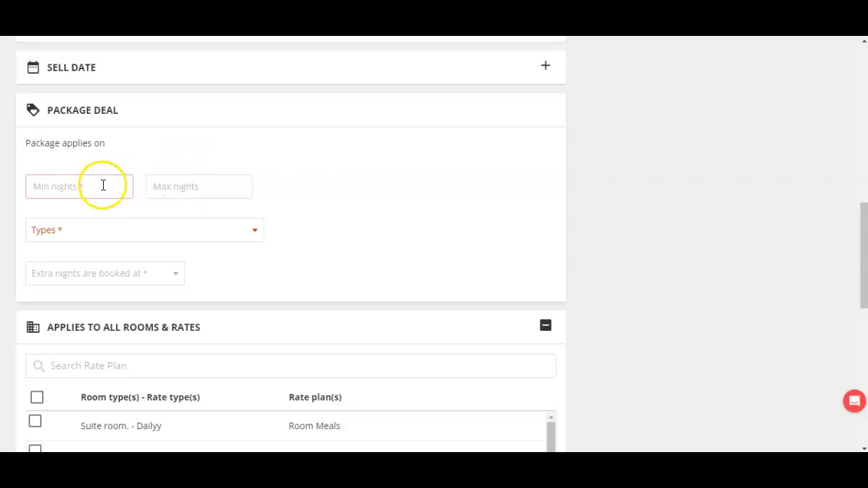
{"action": "left_click", "coordinate": [79, 186]}
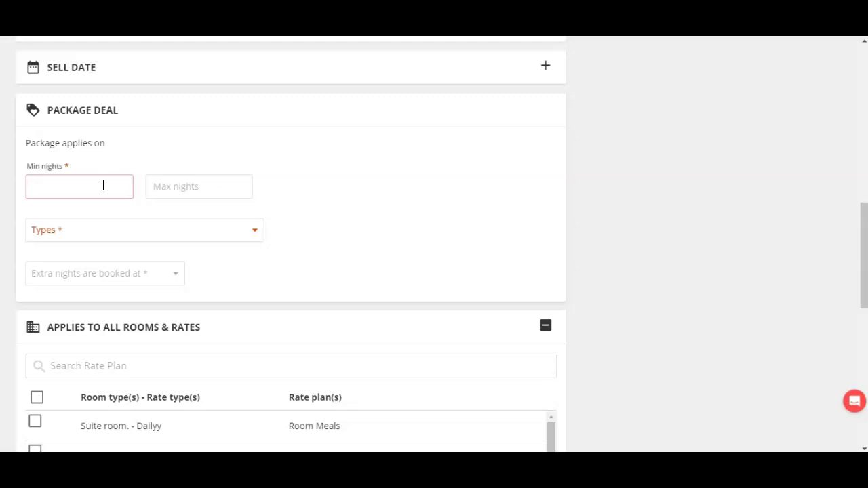
{"action": "type", "text": "2"}
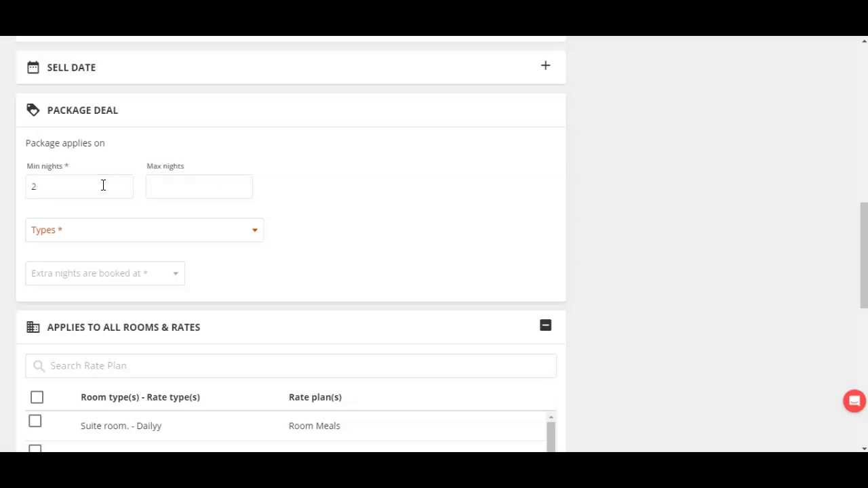
{"action": "left_click", "coordinate": [199, 186]}
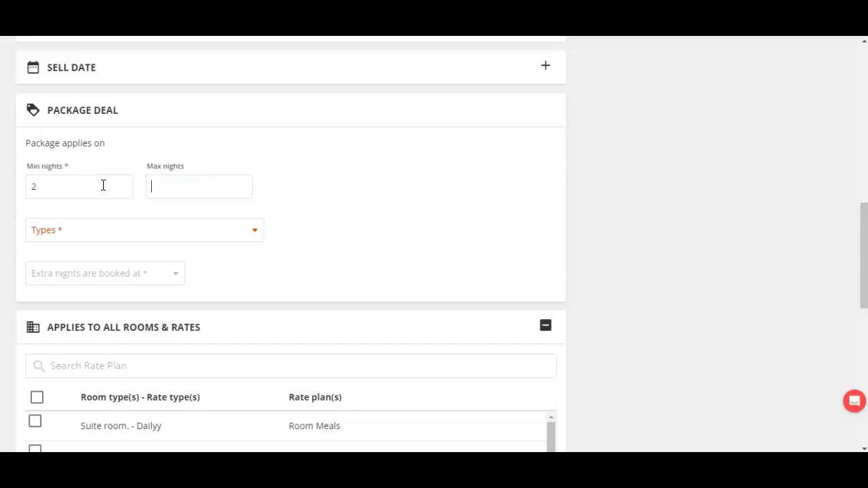
{"action": "type", "text": "30"}
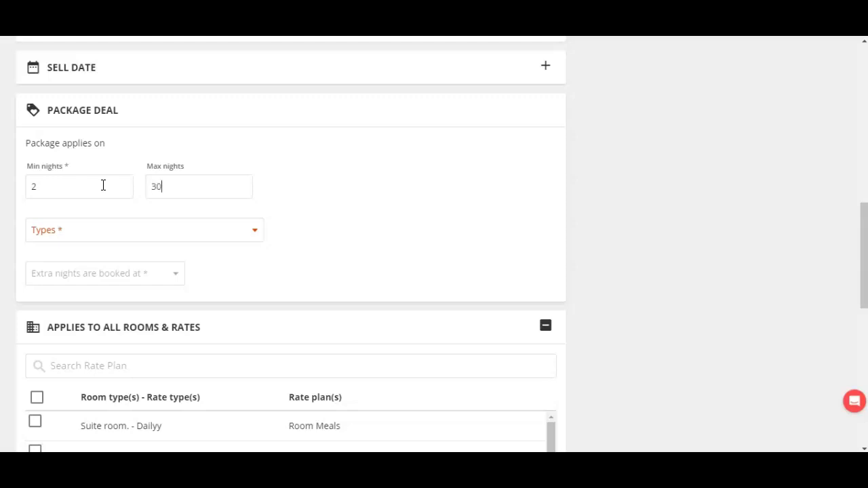
- Select Fixed Rate from the Package Deal Types dropdown
{"action": "left_click", "coordinate": [145, 229]}
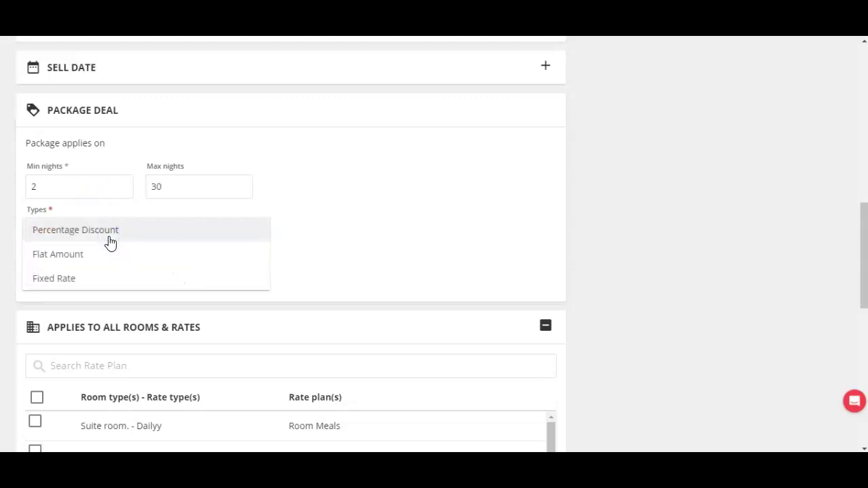
{"action": "left_click", "coordinate": [90, 236]}
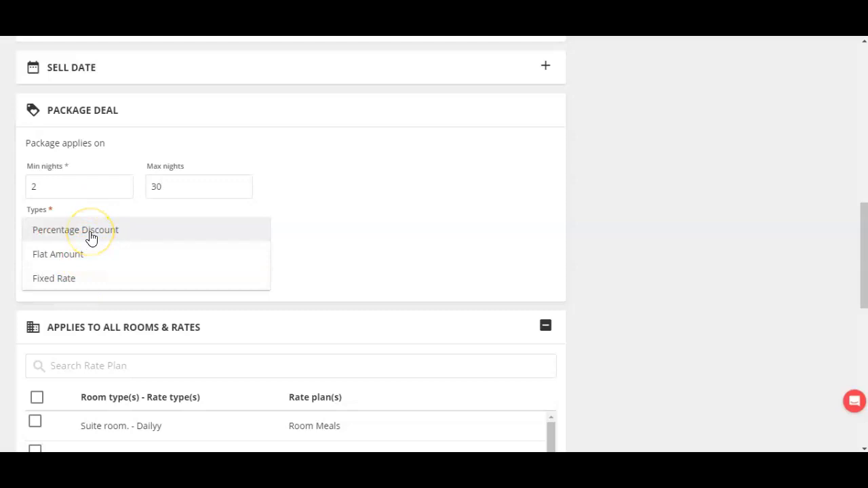
{"action": "mouse_move", "coordinate": [63, 238]}
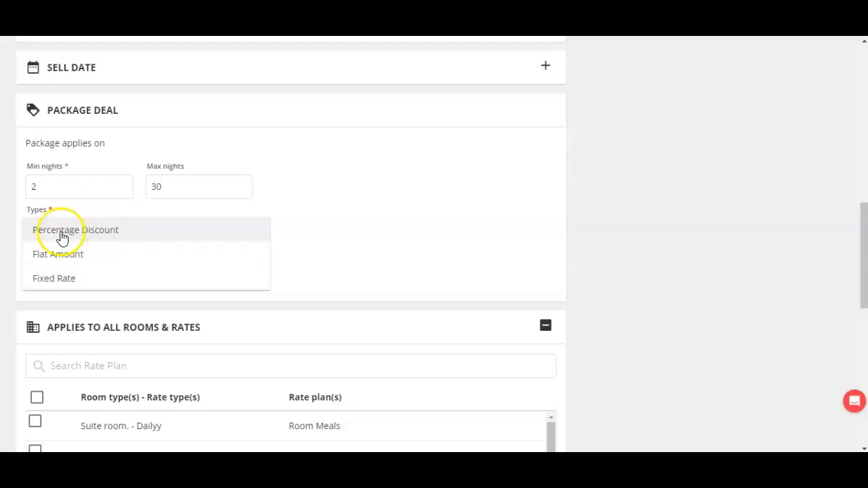
{"action": "mouse_move", "coordinate": [58, 249]}
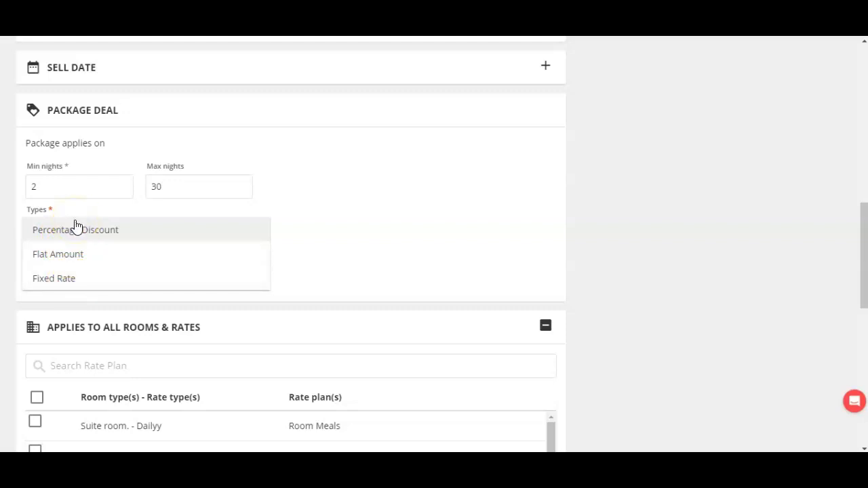
{"action": "left_click", "coordinate": [74, 234]}
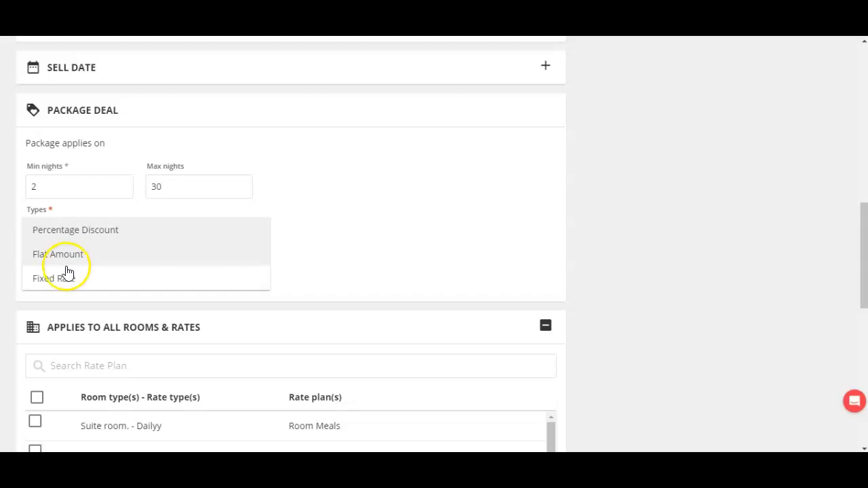
{"action": "mouse_move", "coordinate": [68, 283]}
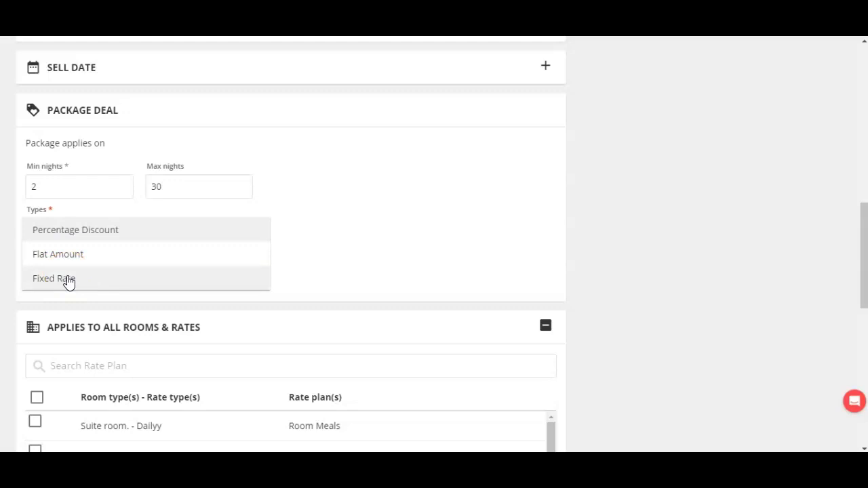
{"action": "left_click", "coordinate": [58, 278]}
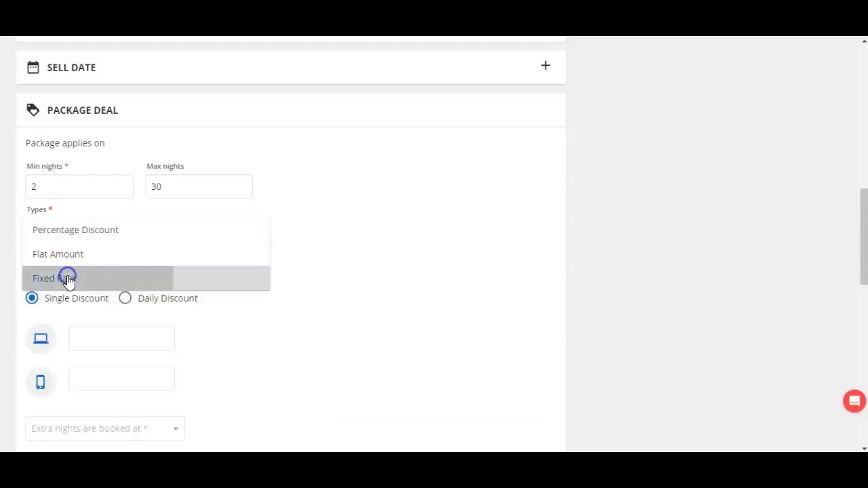
- Tick Rates Inclusive Tax on the Fixed Rate package deal
{"action": "left_click", "coordinate": [60, 278]}
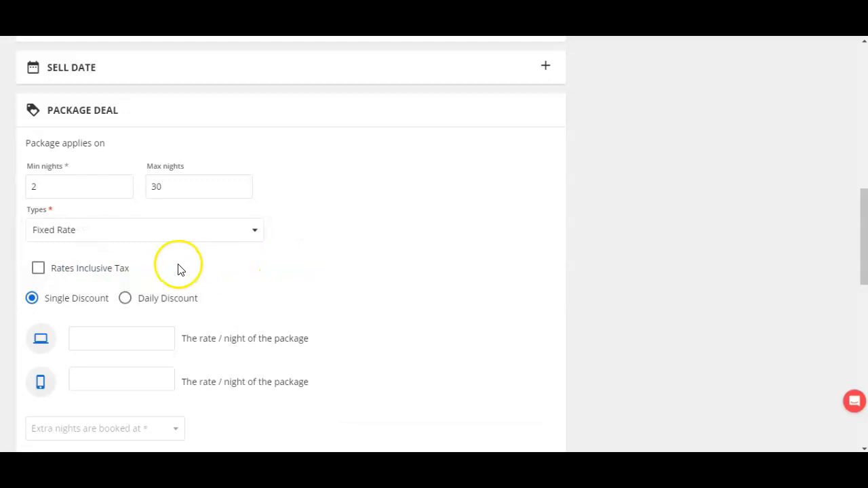
{"action": "mouse_move", "coordinate": [61, 279]}
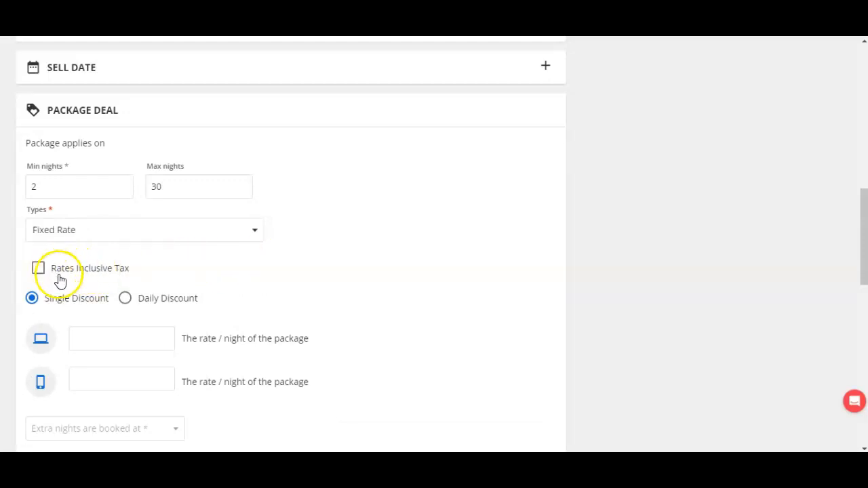
{"action": "mouse_move", "coordinate": [94, 285]}
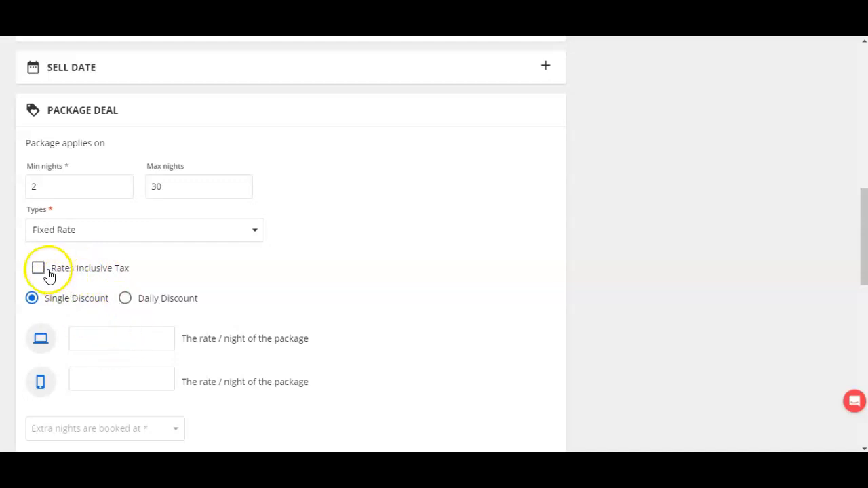
{"action": "left_click", "coordinate": [39, 269]}
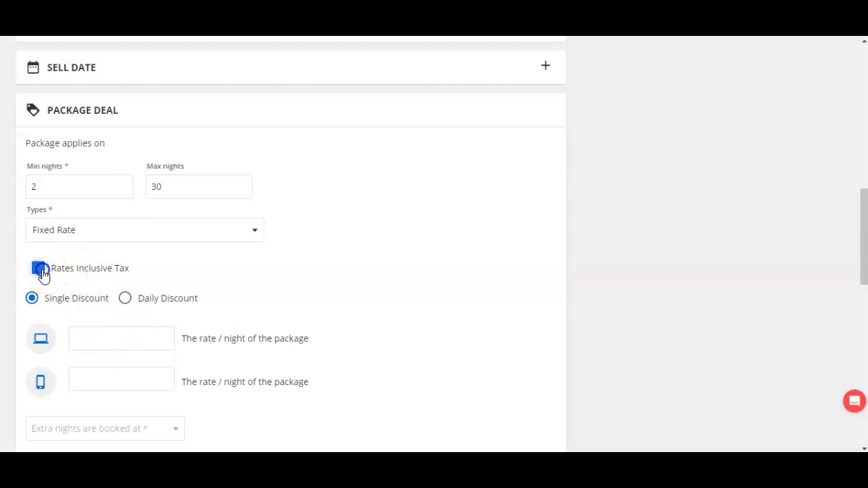
{"action": "left_click", "coordinate": [37, 268]}
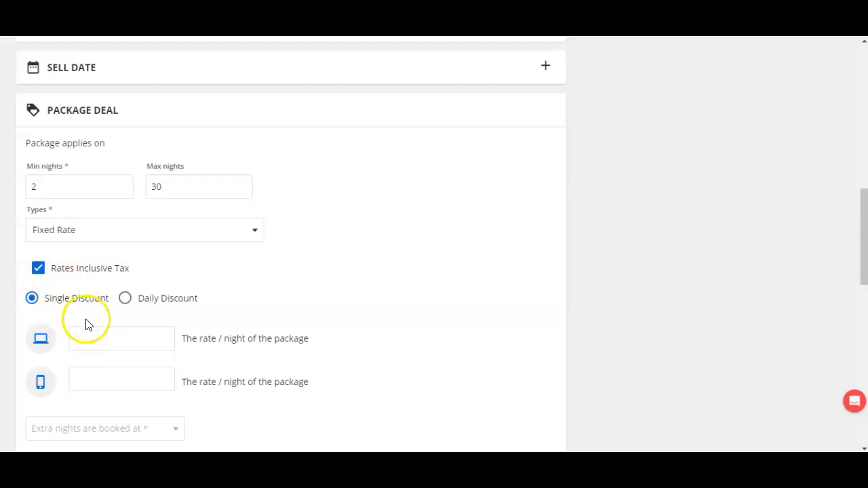
{"action": "left_click", "coordinate": [121, 339]}
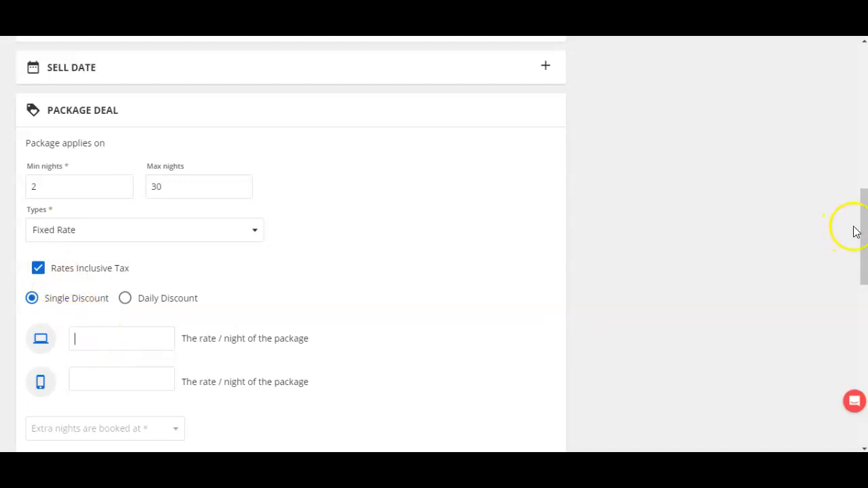
- Fill the desktop rate/night field and keep Single Discount selected
{"action": "scroll", "scroll_direction": "down", "scroll_amount": 3}
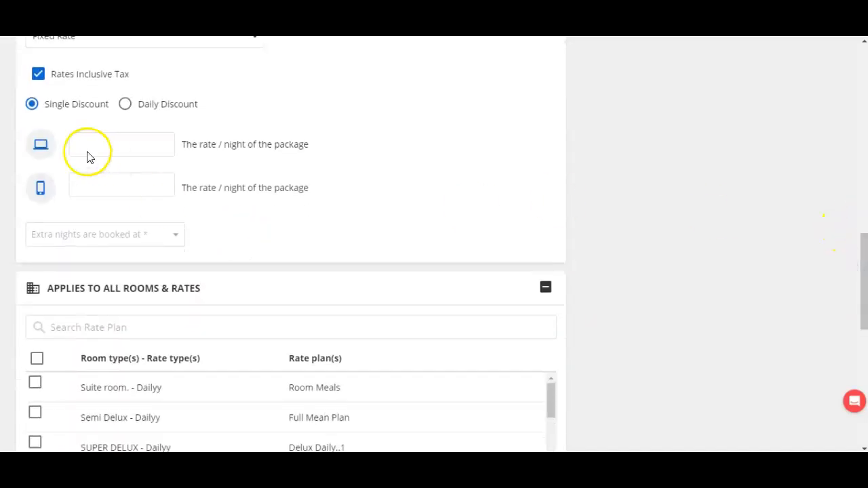
{"action": "left_click", "coordinate": [125, 103]}
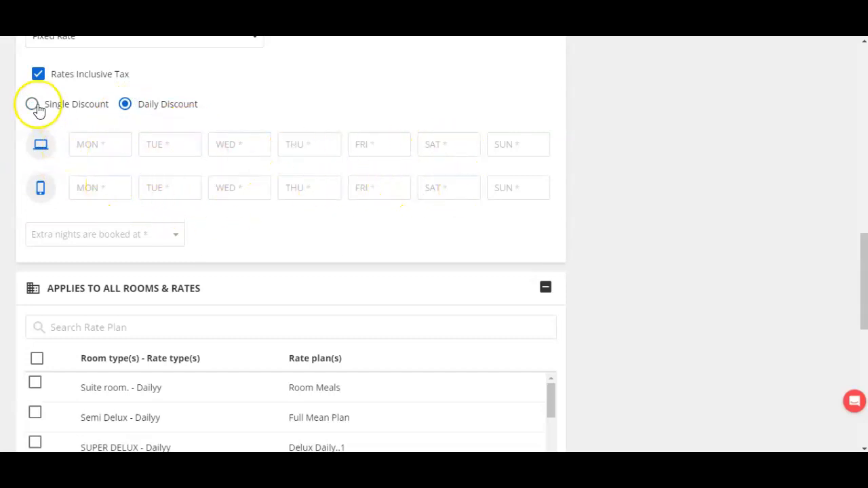
{"action": "left_click", "coordinate": [32, 104]}
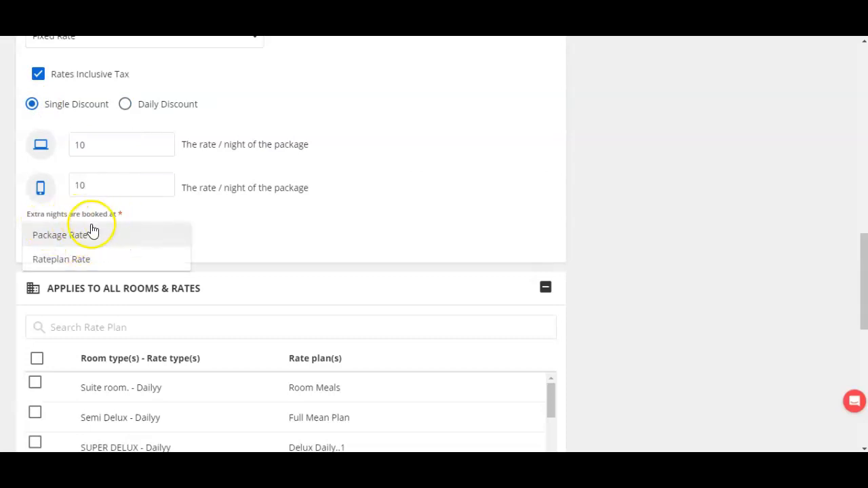
- Set extra nights to Package Rate and tick the Suite room. - MAP (Classy Suites) plan
{"action": "left_click", "coordinate": [61, 235]}
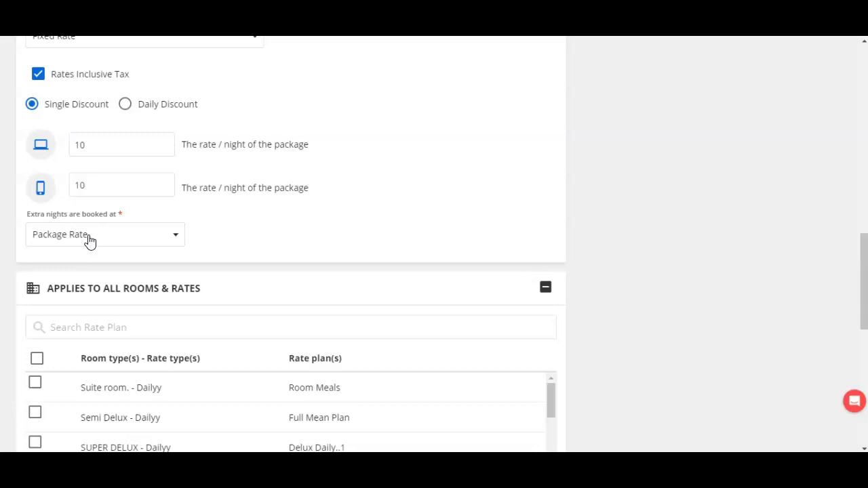
{"action": "left_click", "coordinate": [104, 234]}
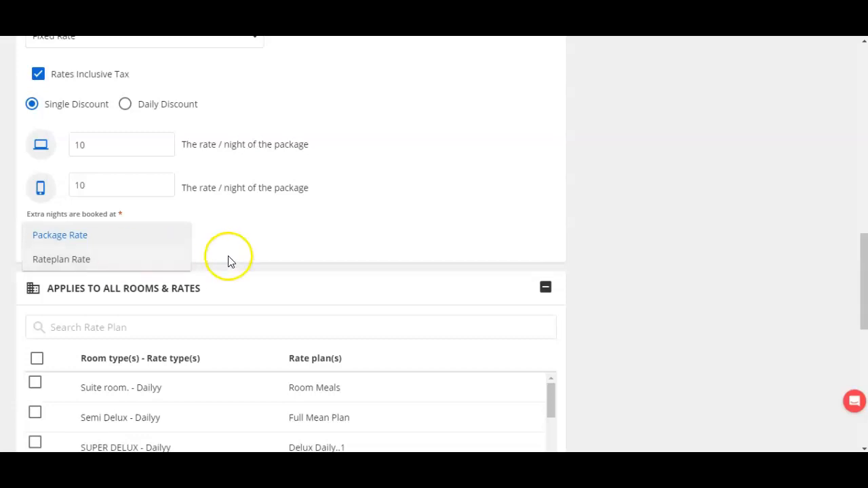
{"action": "scroll", "scroll_direction": "down", "scroll_amount": 3}
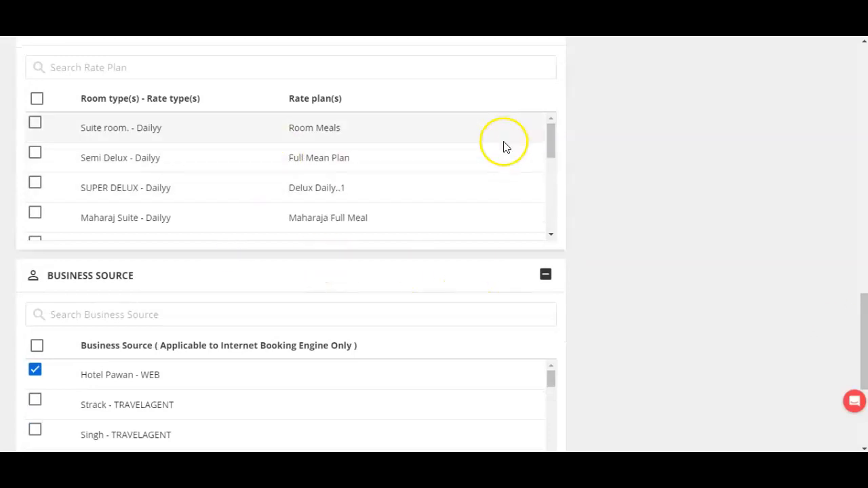
{"action": "scroll", "scroll_direction": "down", "scroll_amount": 3}
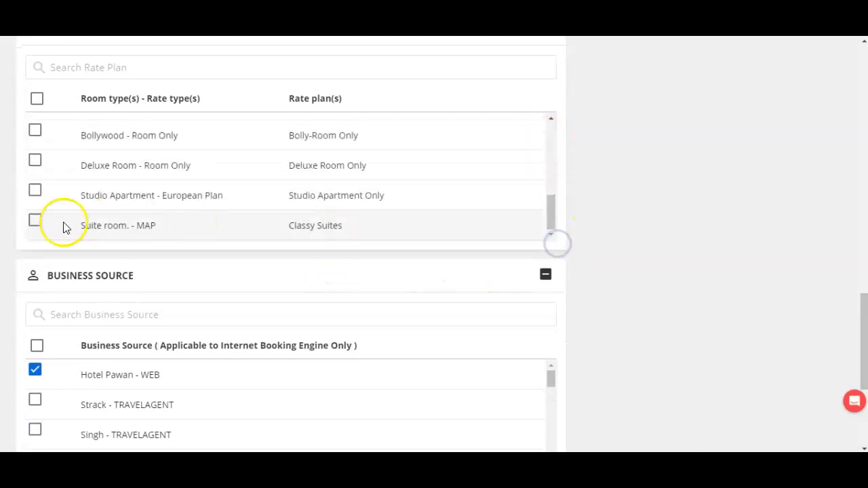
{"action": "left_click", "coordinate": [35, 219]}
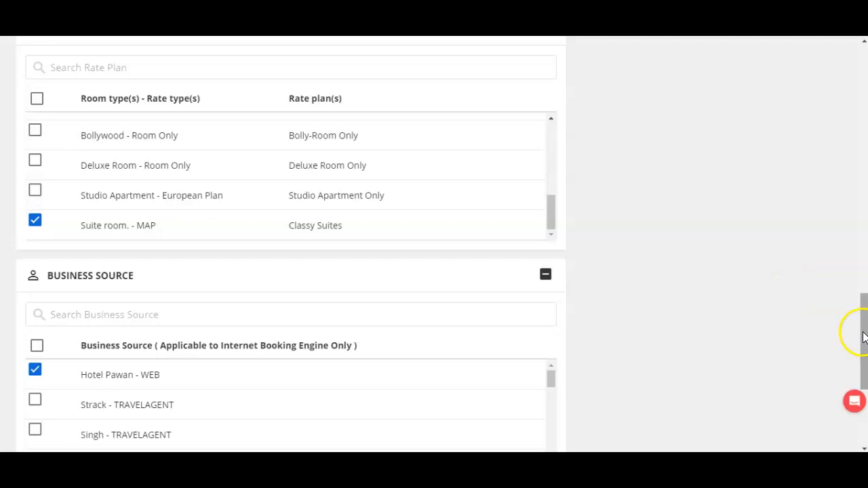
{"action": "scroll", "scroll_direction": "down", "scroll_amount": 3}
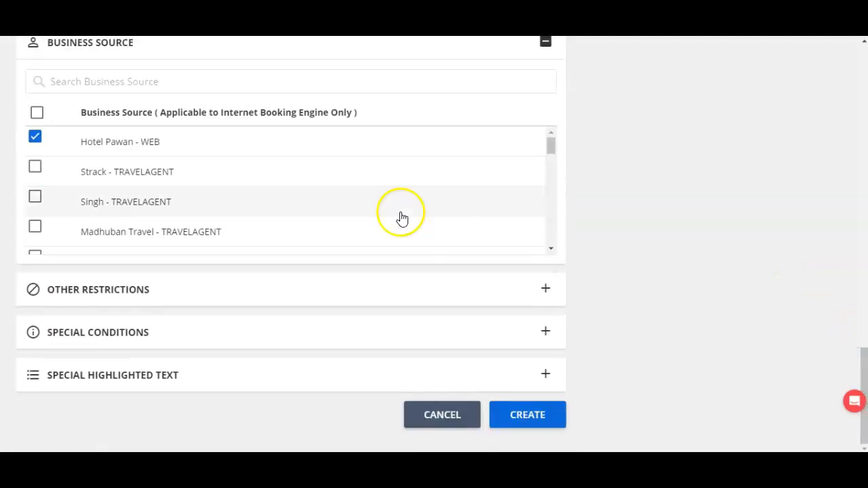
{"action": "mouse_move", "coordinate": [267, 209]}
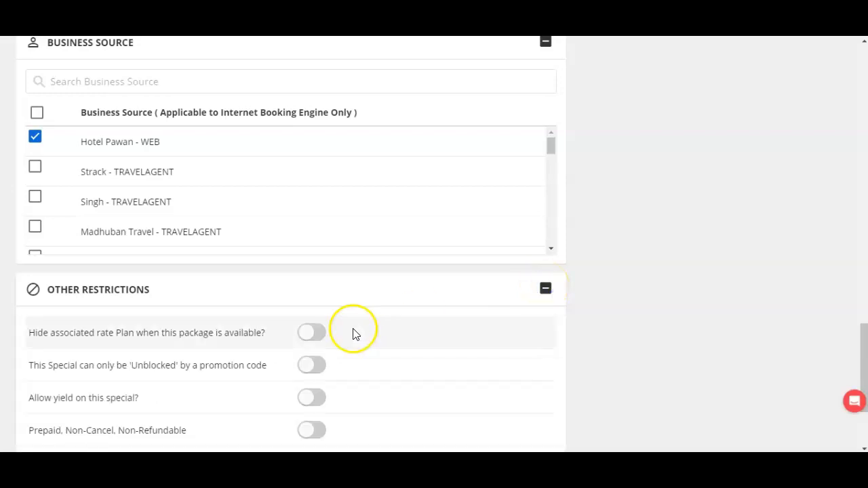
{"action": "mouse_move", "coordinate": [238, 385]}
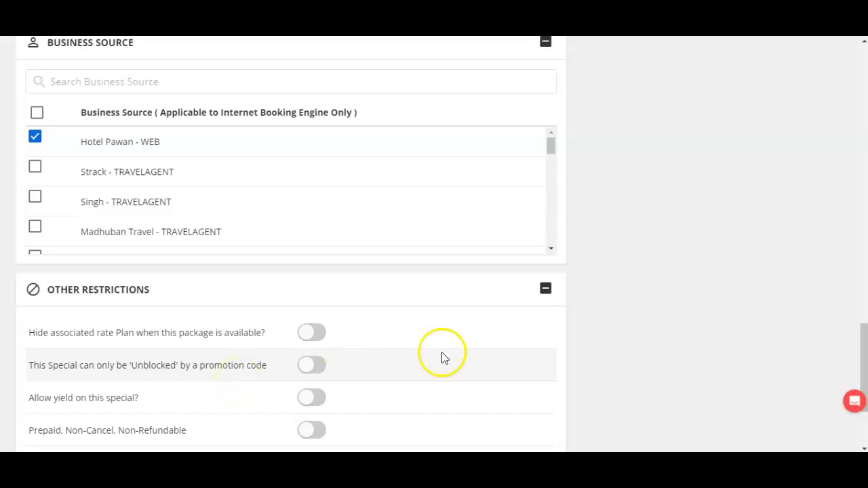
- Collapse Other Restrictions and create the Minimum/Maximum Stay package with Hotel Pawan web ticked
{"action": "left_click", "coordinate": [545, 287]}
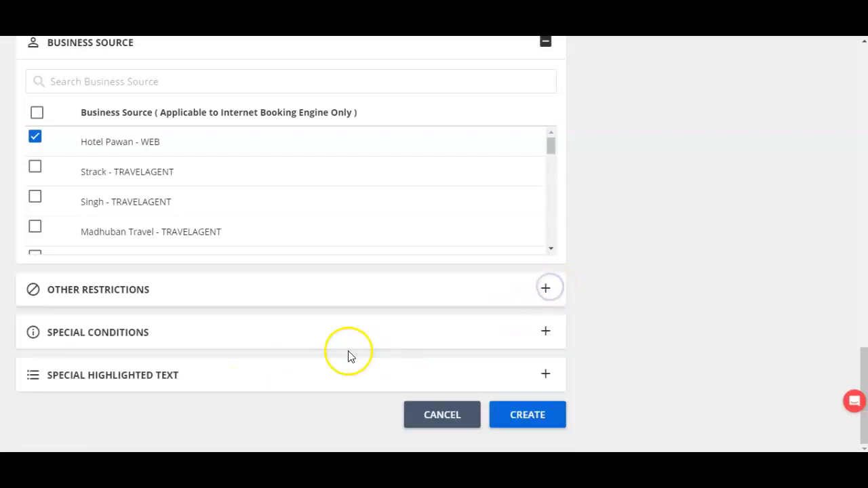
{"action": "mouse_move", "coordinate": [188, 388]}
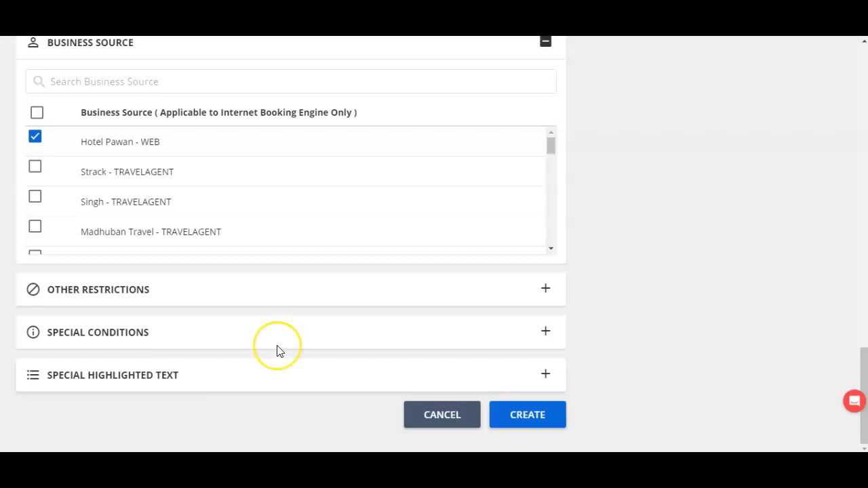
{"action": "mouse_move", "coordinate": [569, 324]}
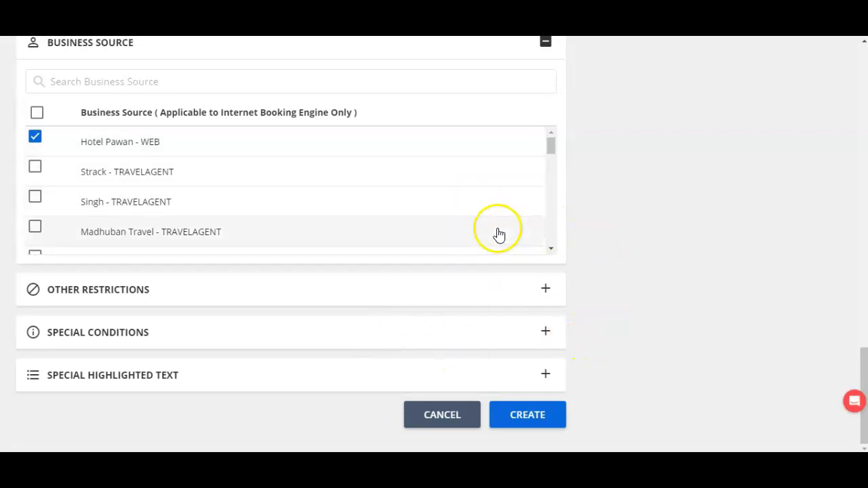
{"action": "left_click", "coordinate": [528, 414]}
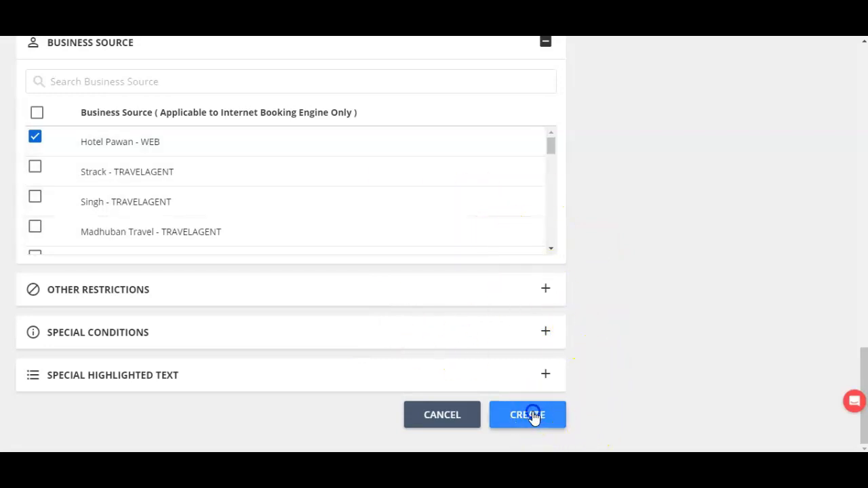
{"action": "left_click", "coordinate": [527, 415]}
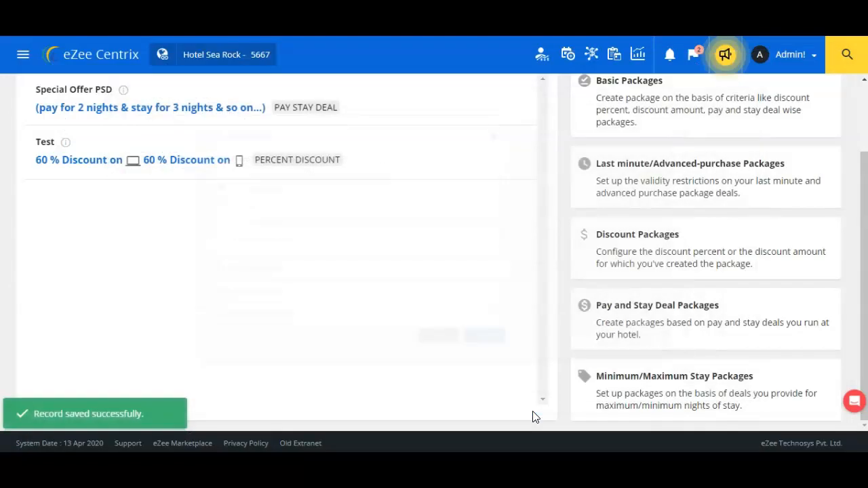